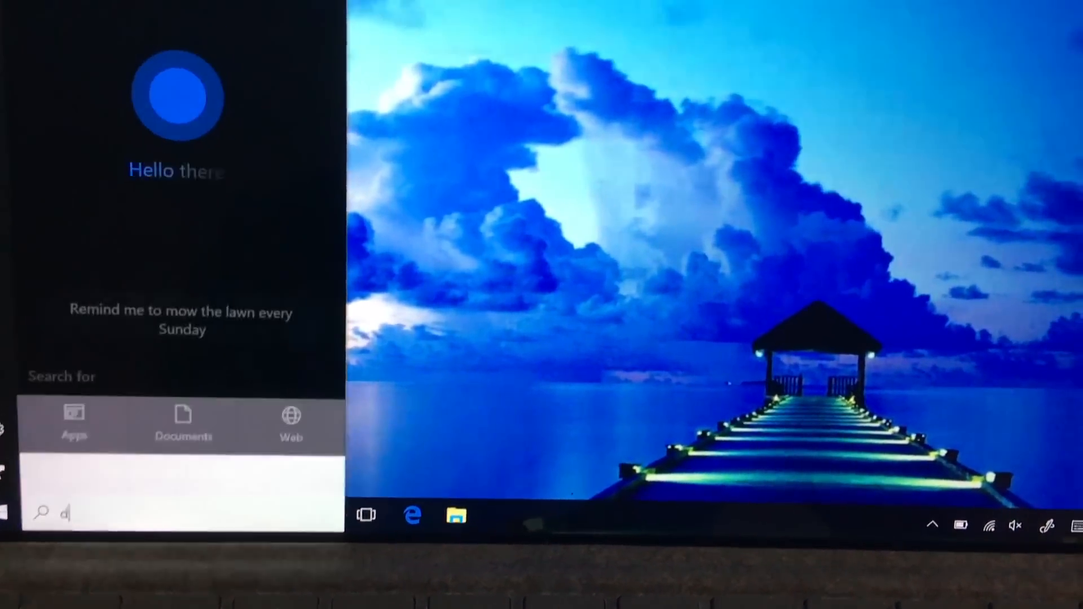
Search "device manager" in Start and open the Device Manager result
text(evi)
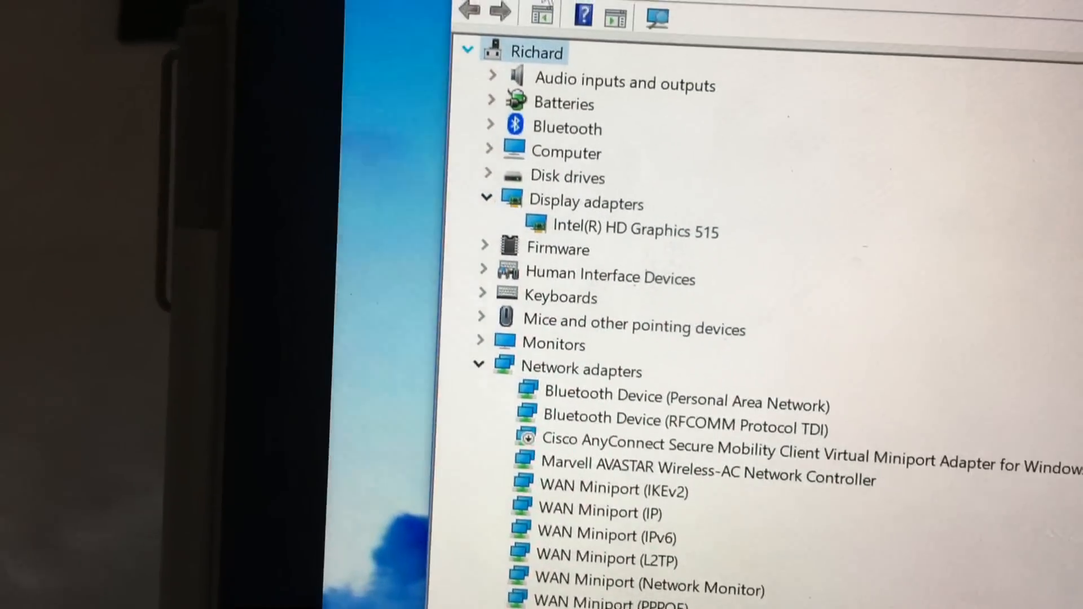
click(459, 123)
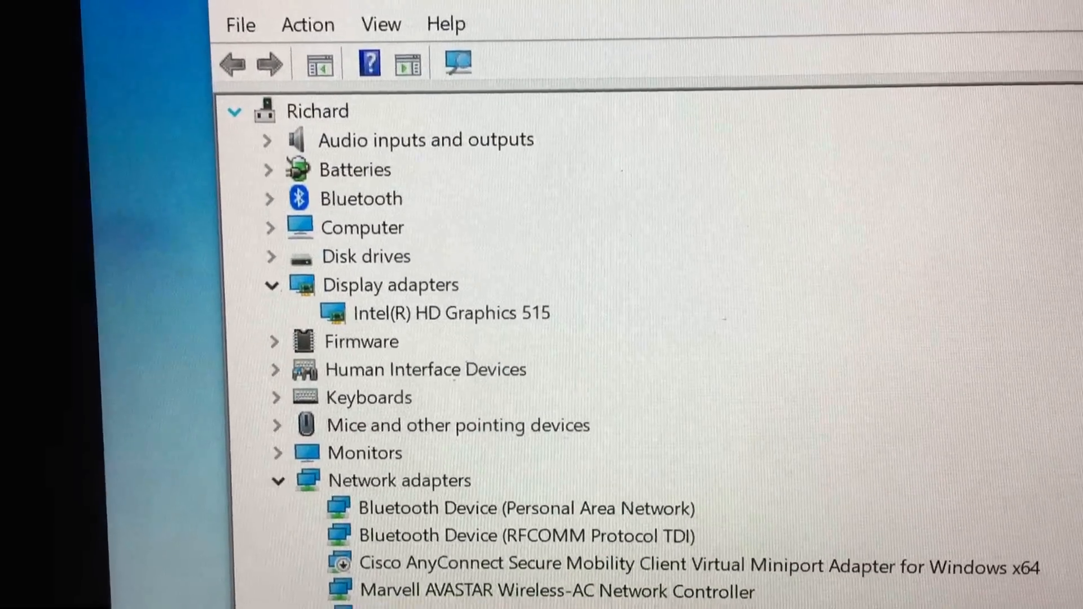
Scroll the device list after confirming Intel(R) HD Graphics 515 under Display adapters
scroll(down, 3)
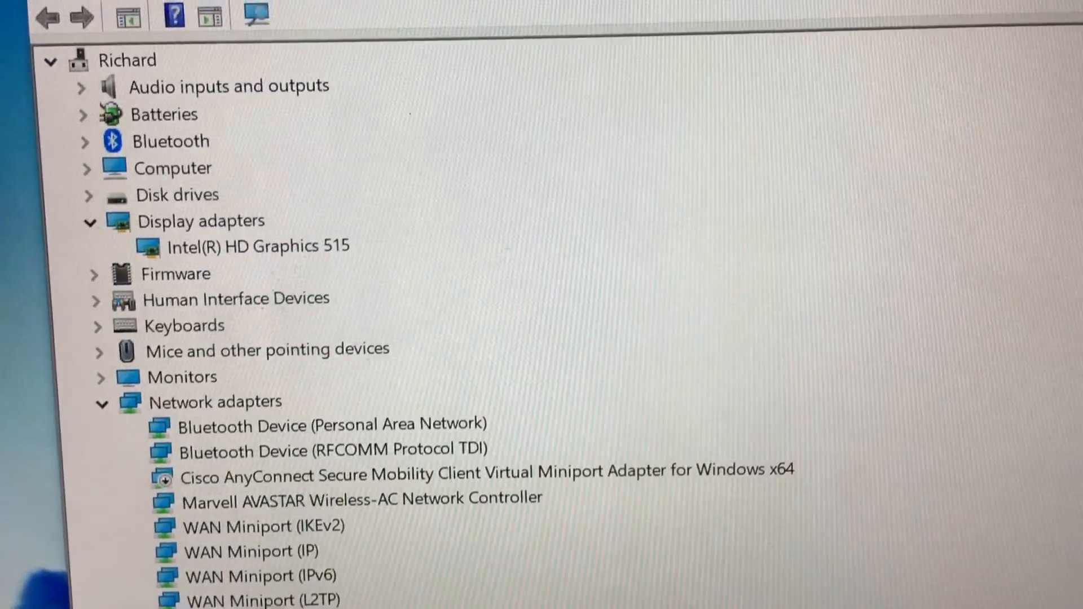
scroll(down, 3)
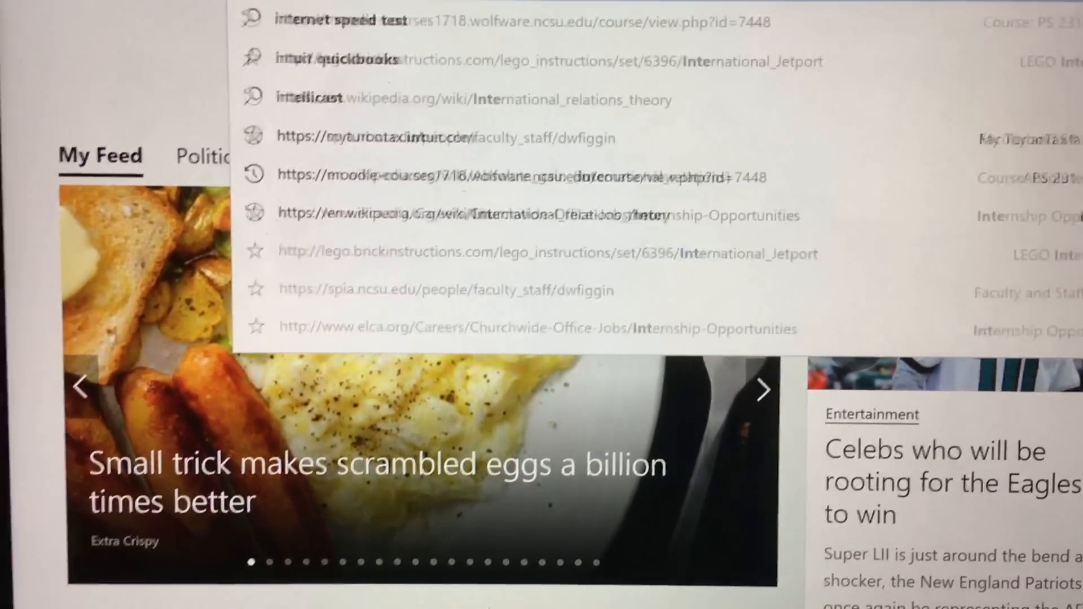
Search Bing for "intel 515 hd drivers" and scroll through the results
text(intel 515)
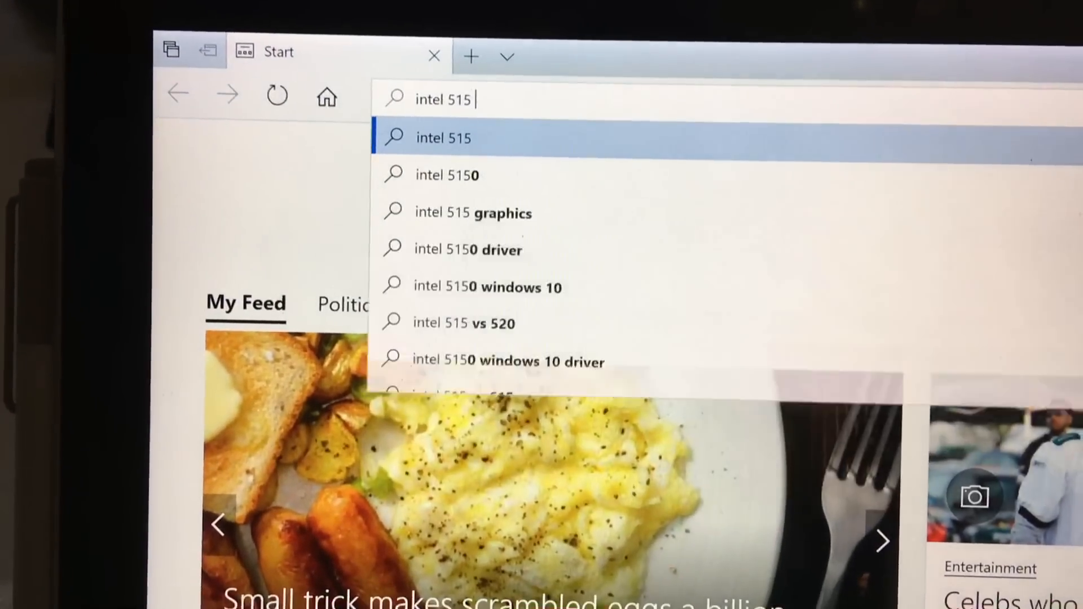
text(hd gra)
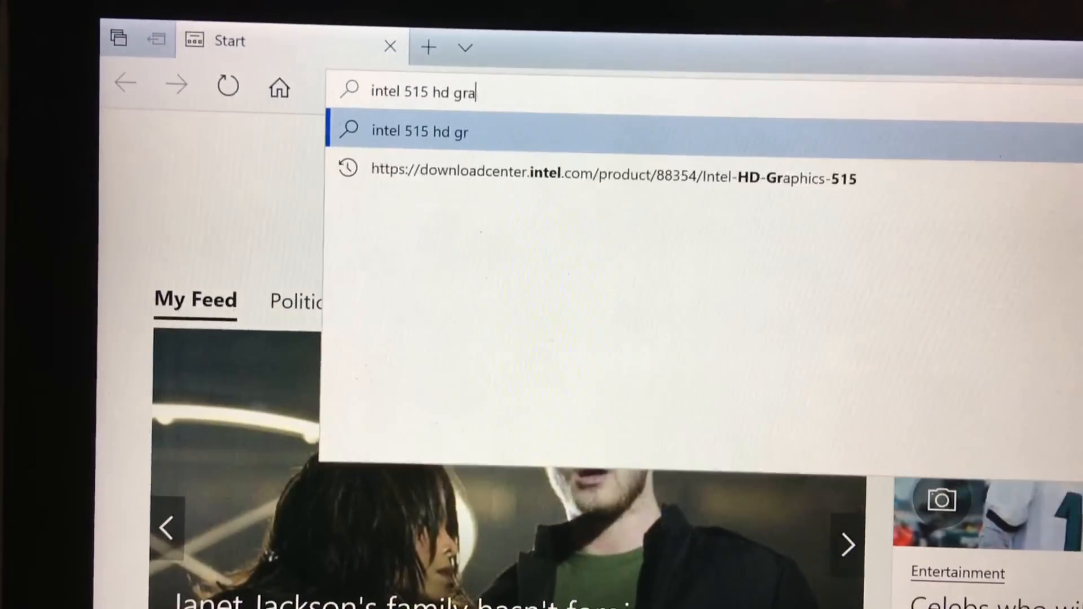
text(drivers&form=EDGHPT&qs=SC&cvid=fd951257d3)
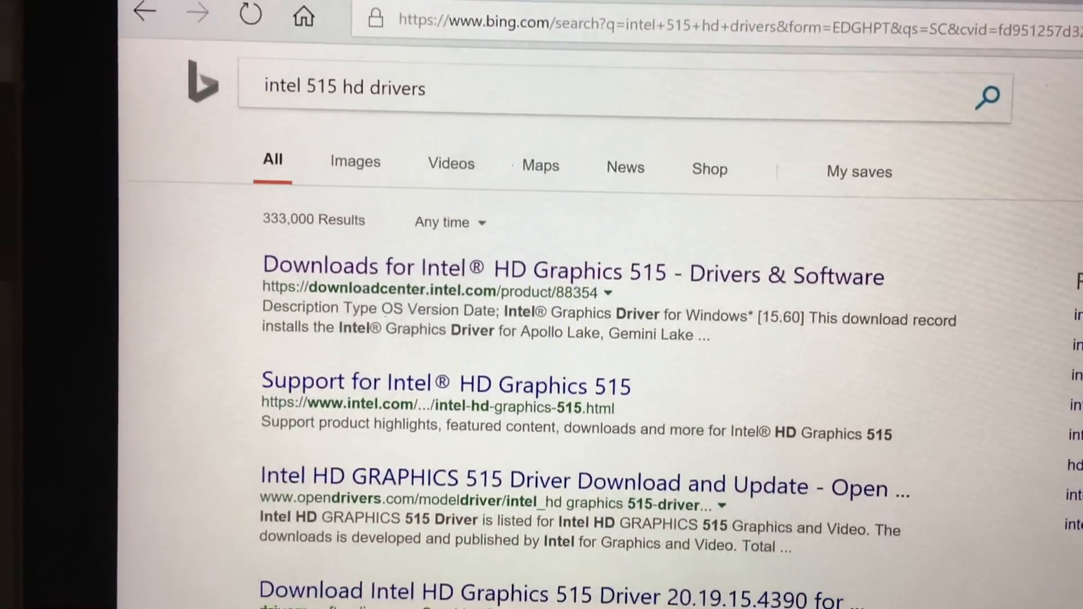
scroll(down, 3)
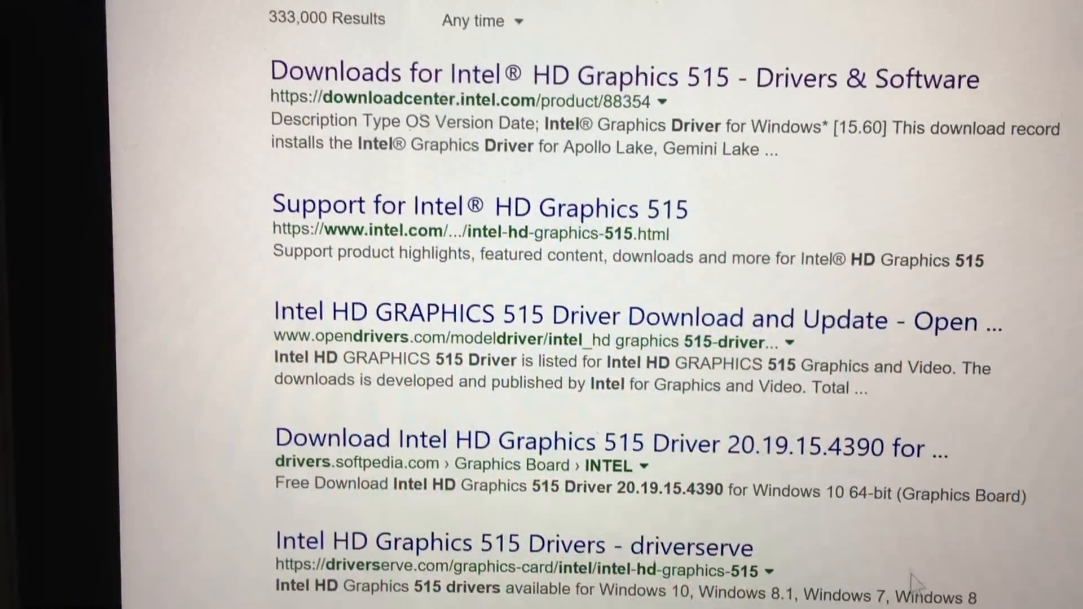